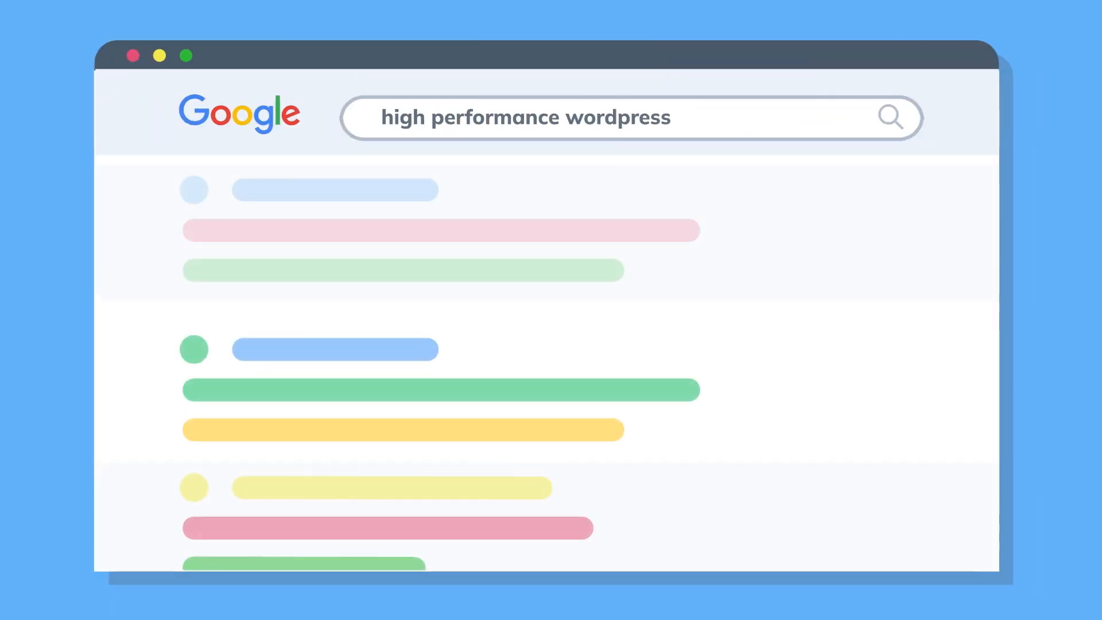
{"action": "type", "text": "hosting"}
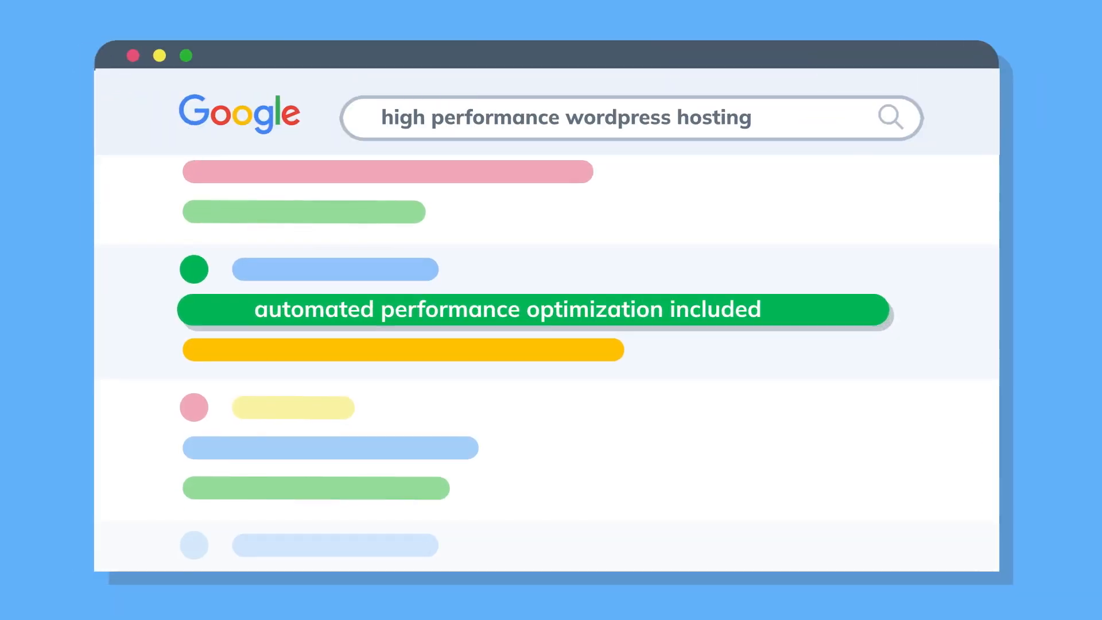